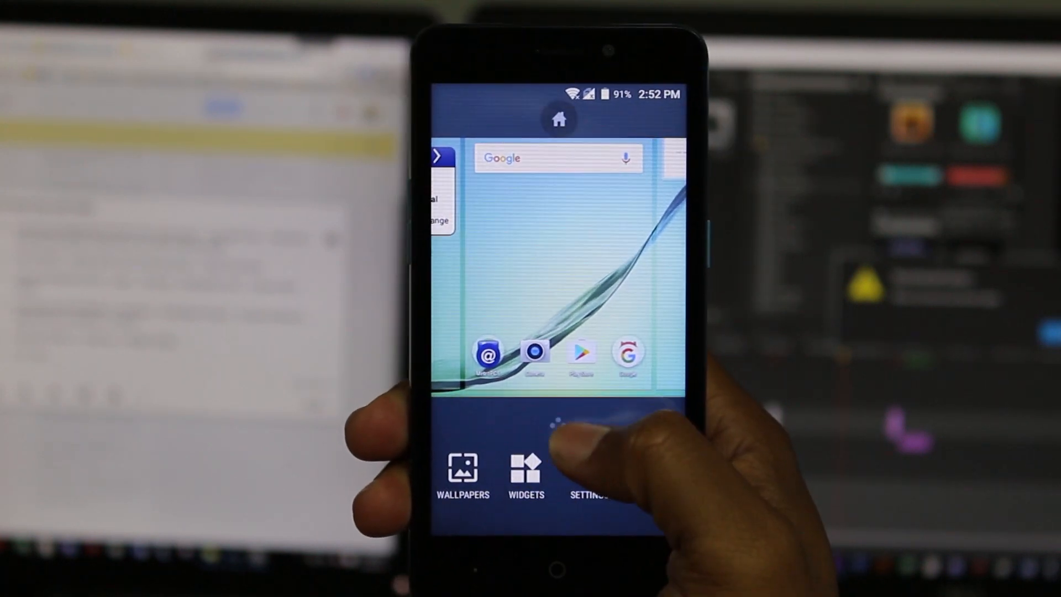
Bring up the launcher's home-screen options for Wallpapers, Widgets and Settings.
click(584, 474)
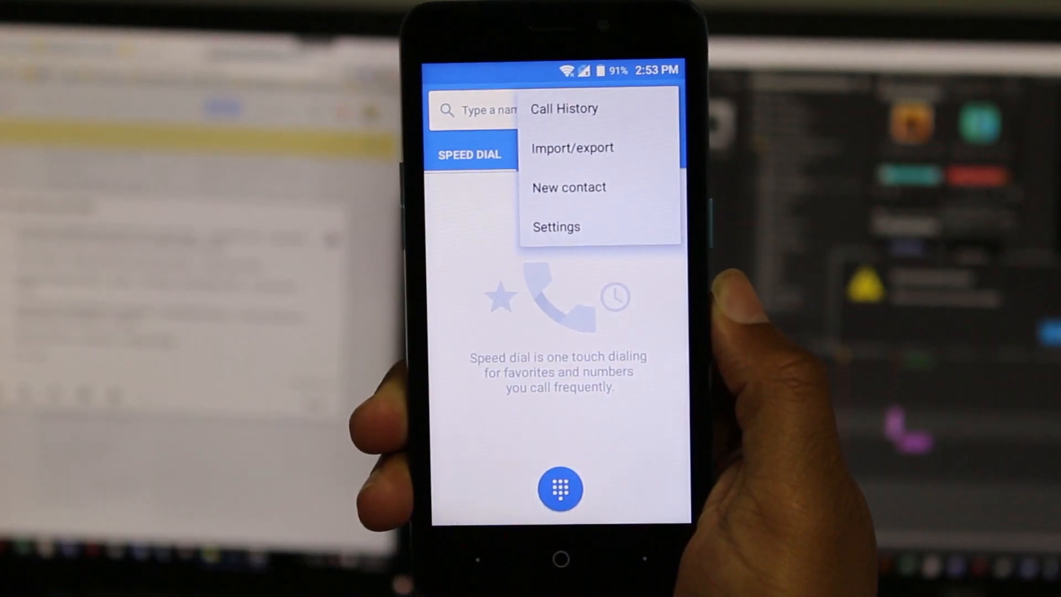
Reach the dialer's Quick responses list from its general settings.
click(557, 226)
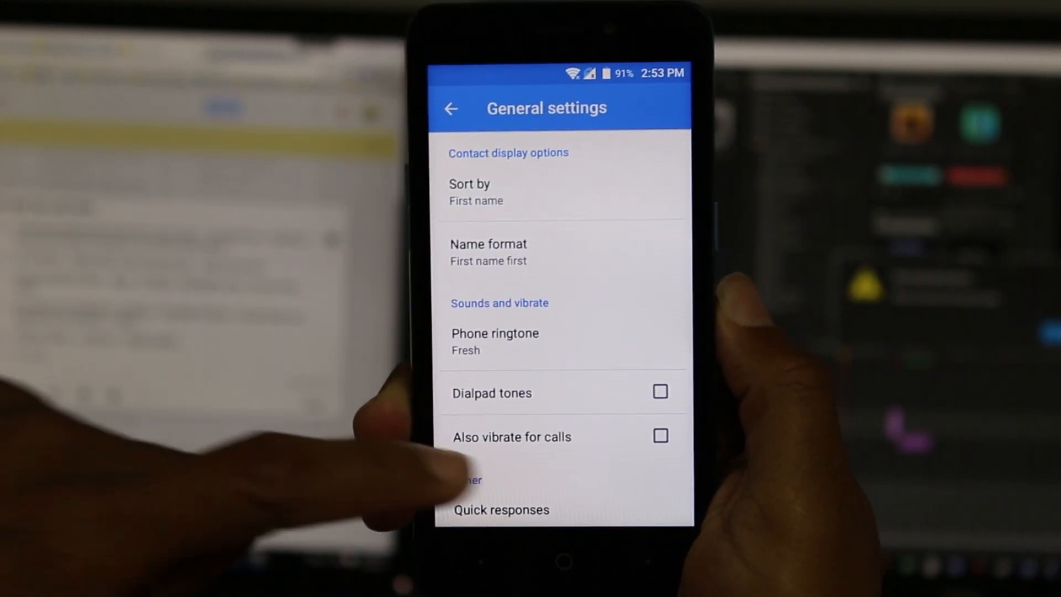
scroll(up, 3)
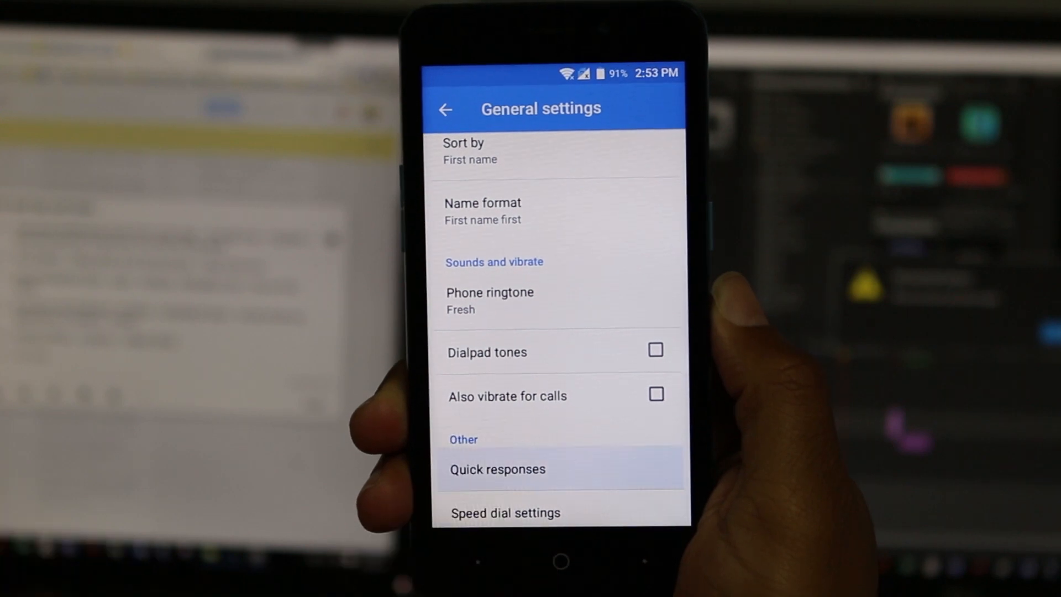
click(498, 469)
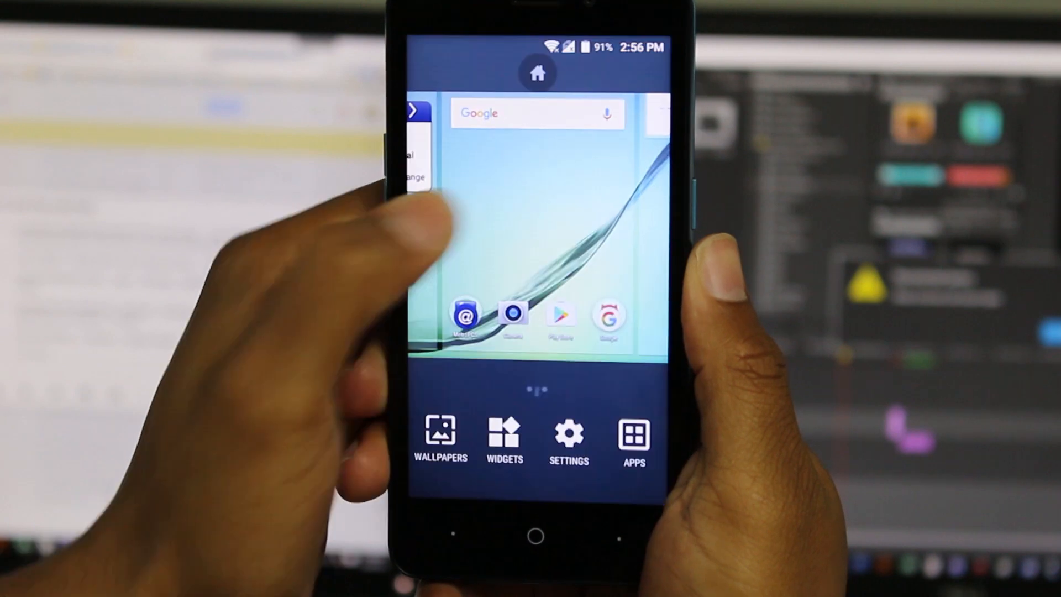
Reach the About phone page showing Android version 5.1.1 from system Settings.
click(569, 440)
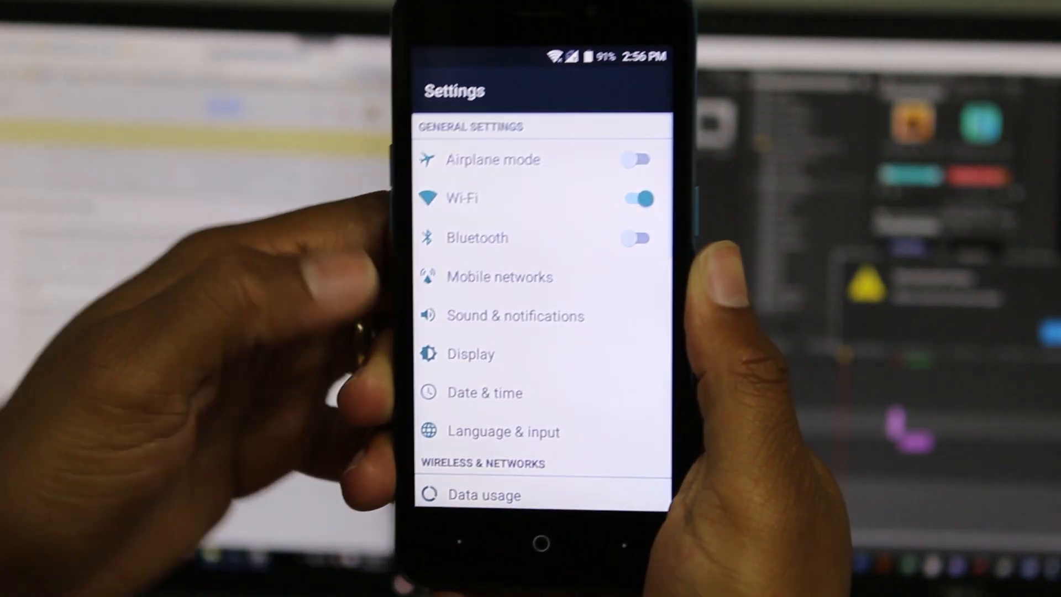
scroll(down, 3)
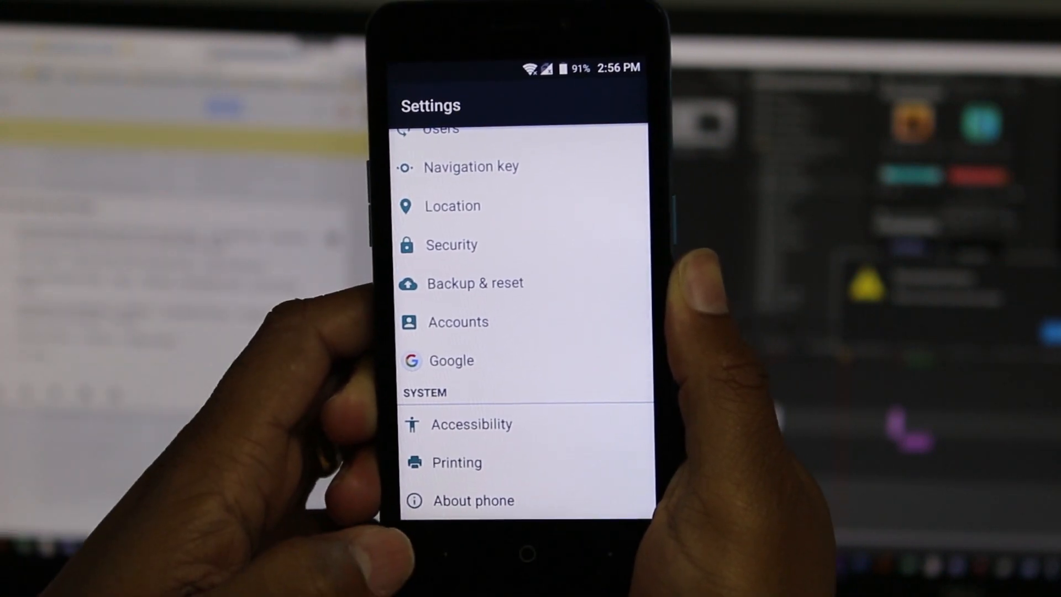
click(475, 500)
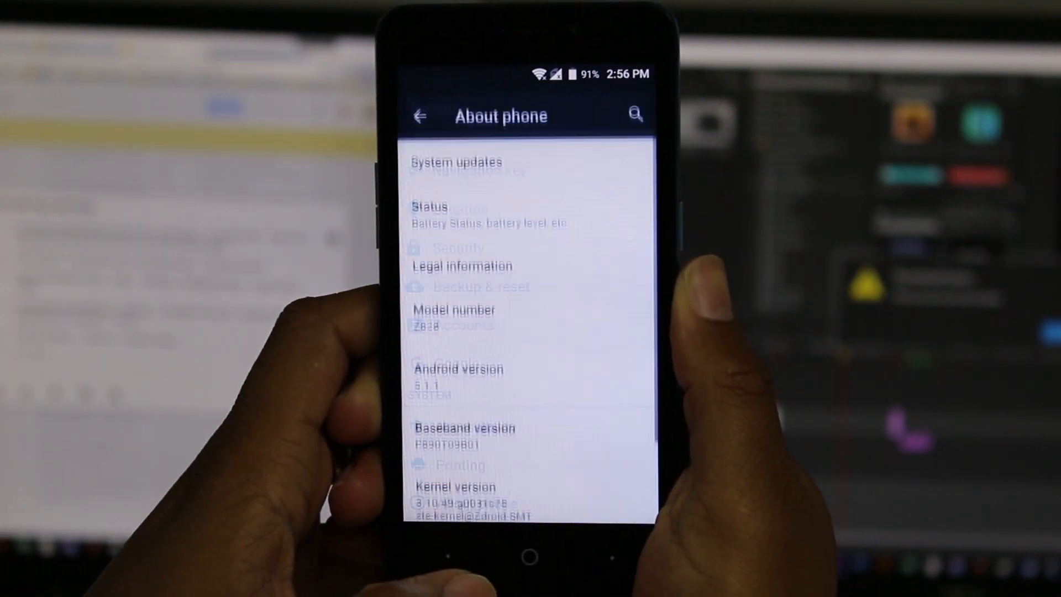